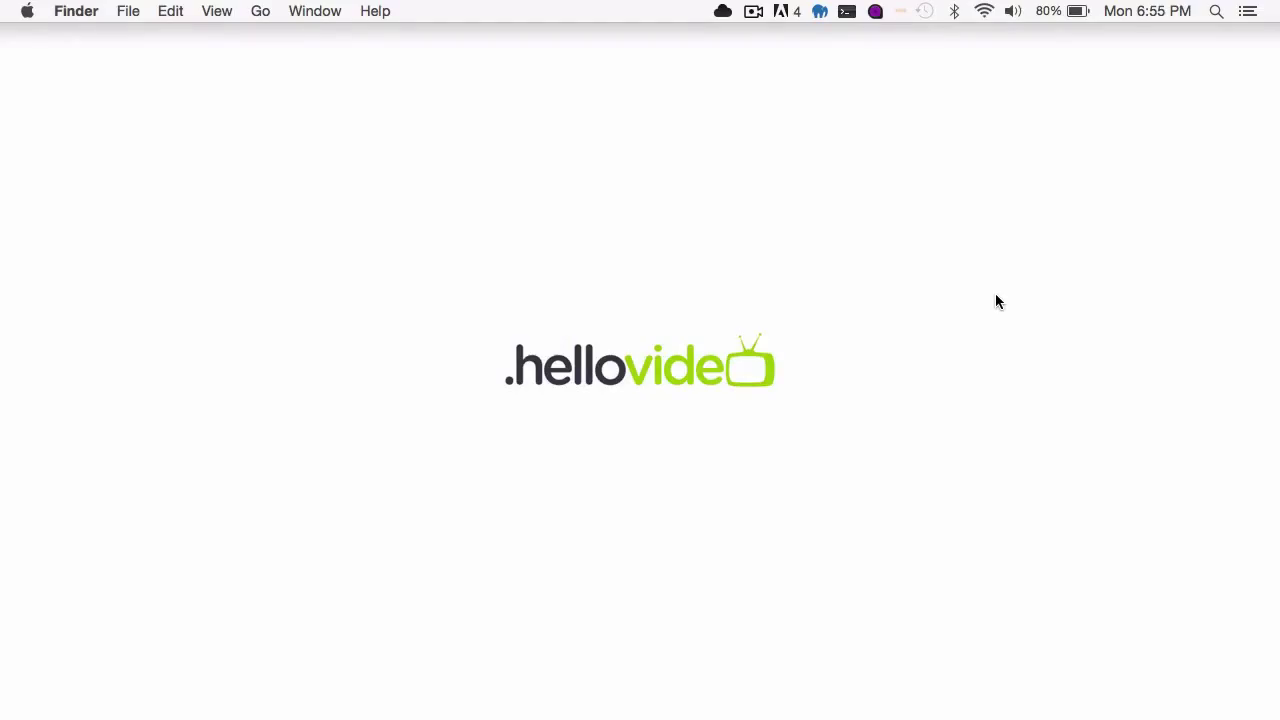
mouse_move(1014, 594)
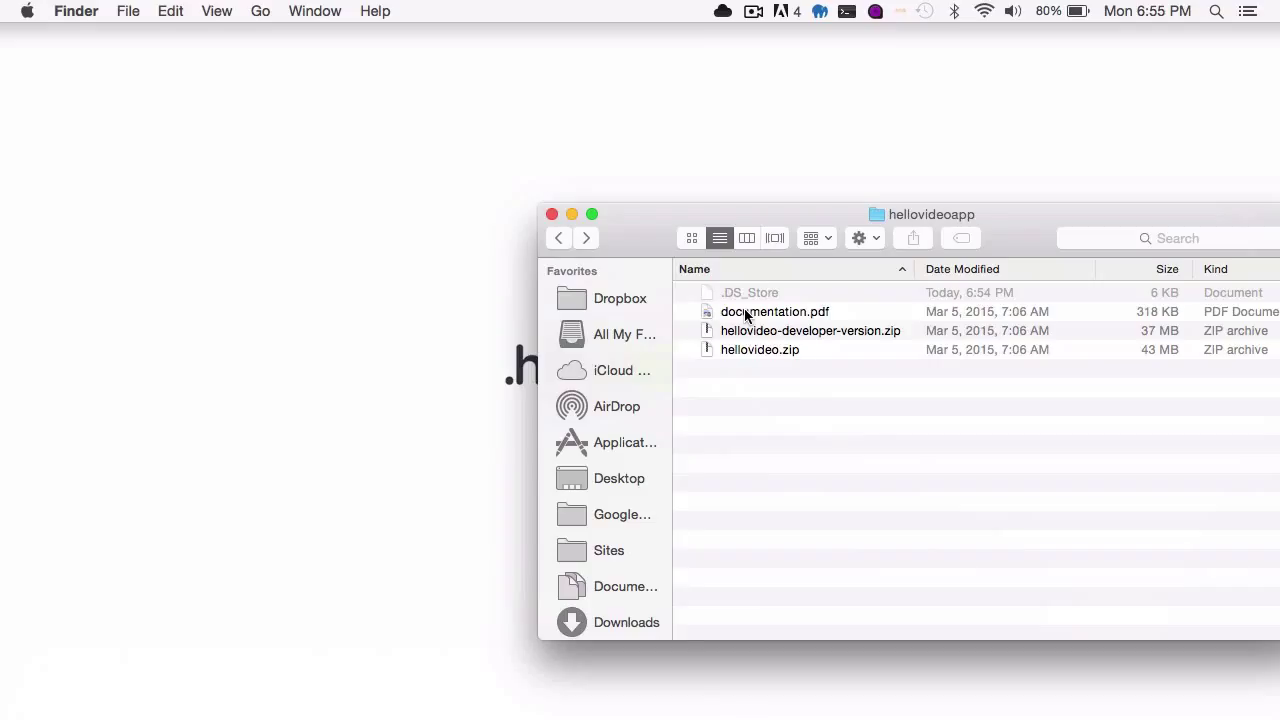
mouse_move(750, 337)
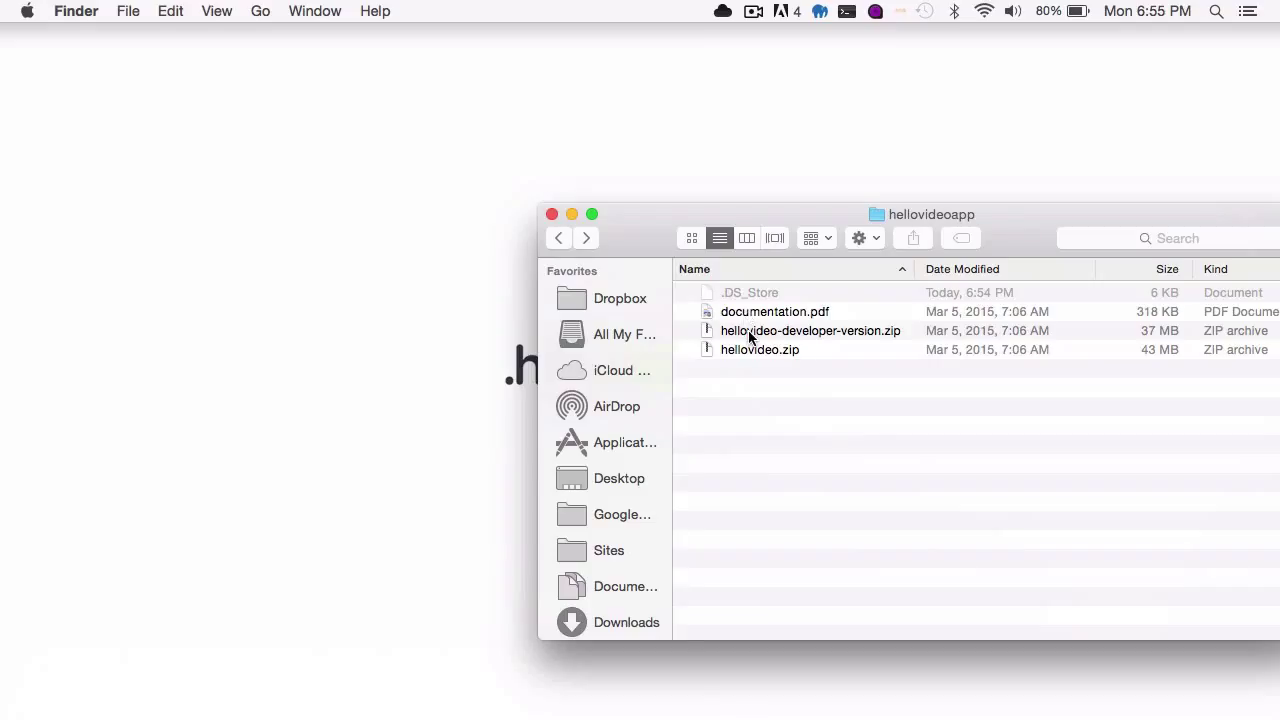
mouse_move(725, 358)
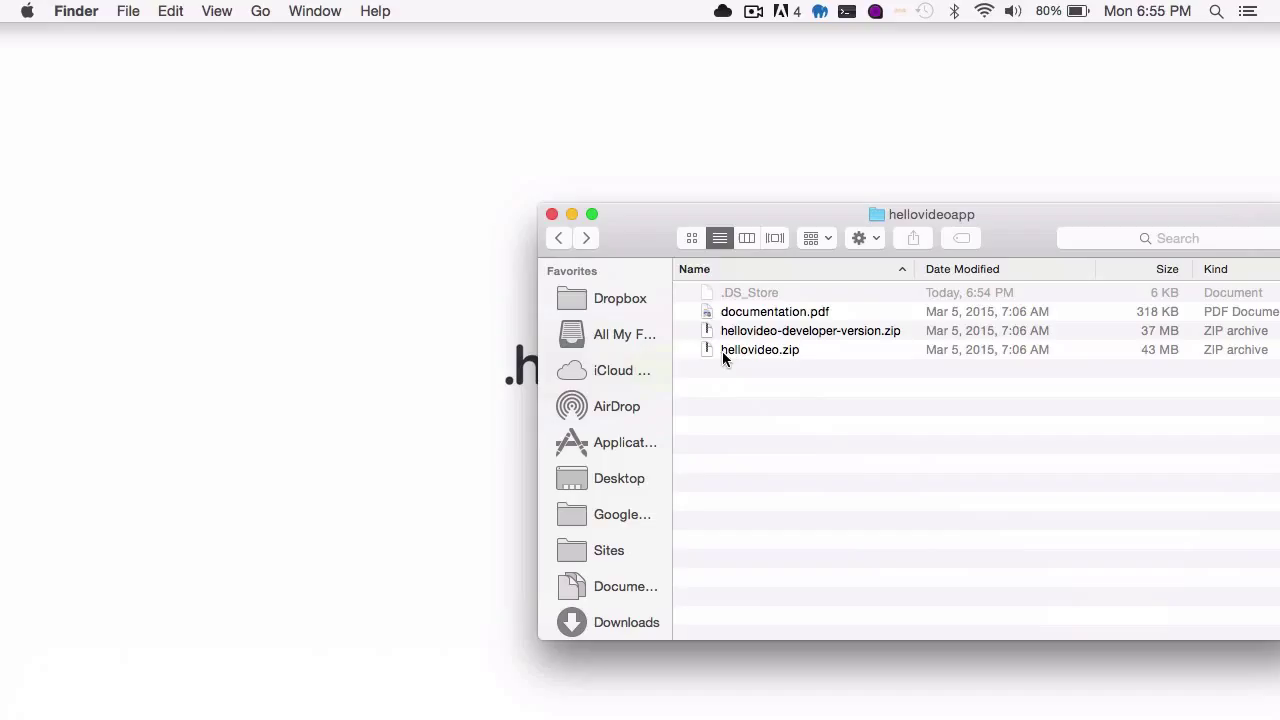
- Extract hellovideo.zip and copy its application files into Sites > yoursite
double_click(760, 349)
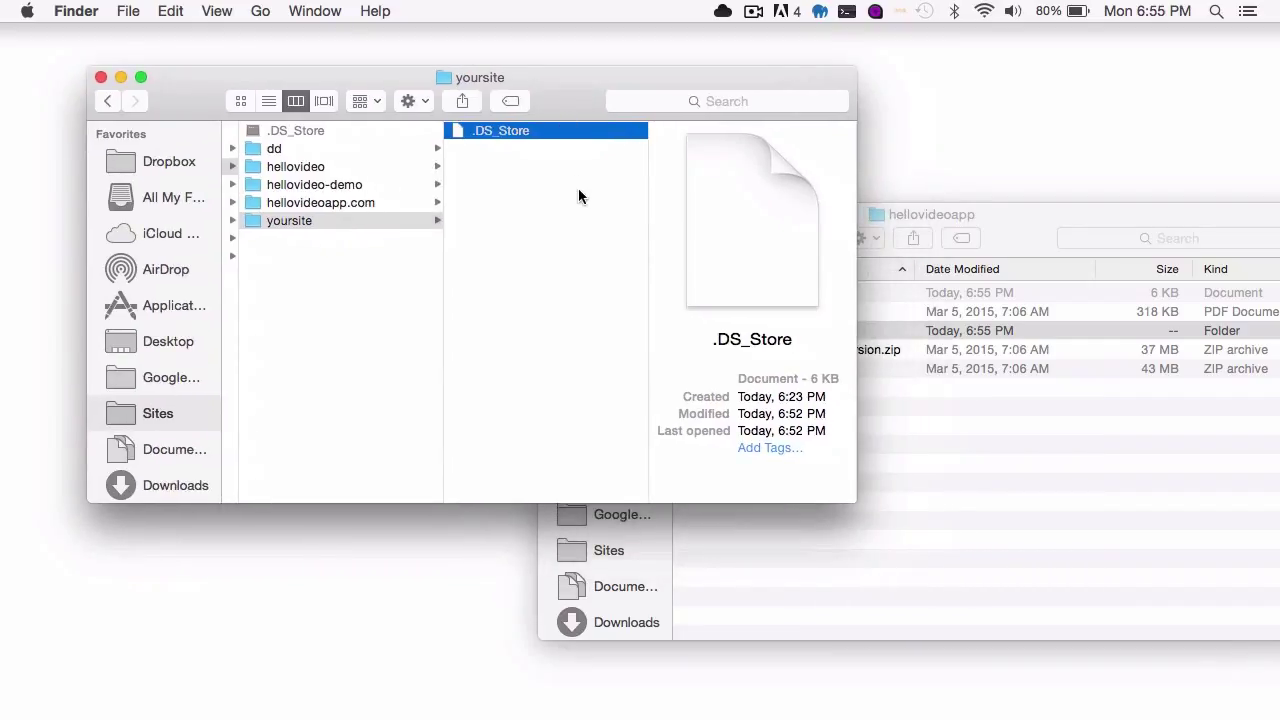
mouse_move(450, 243)
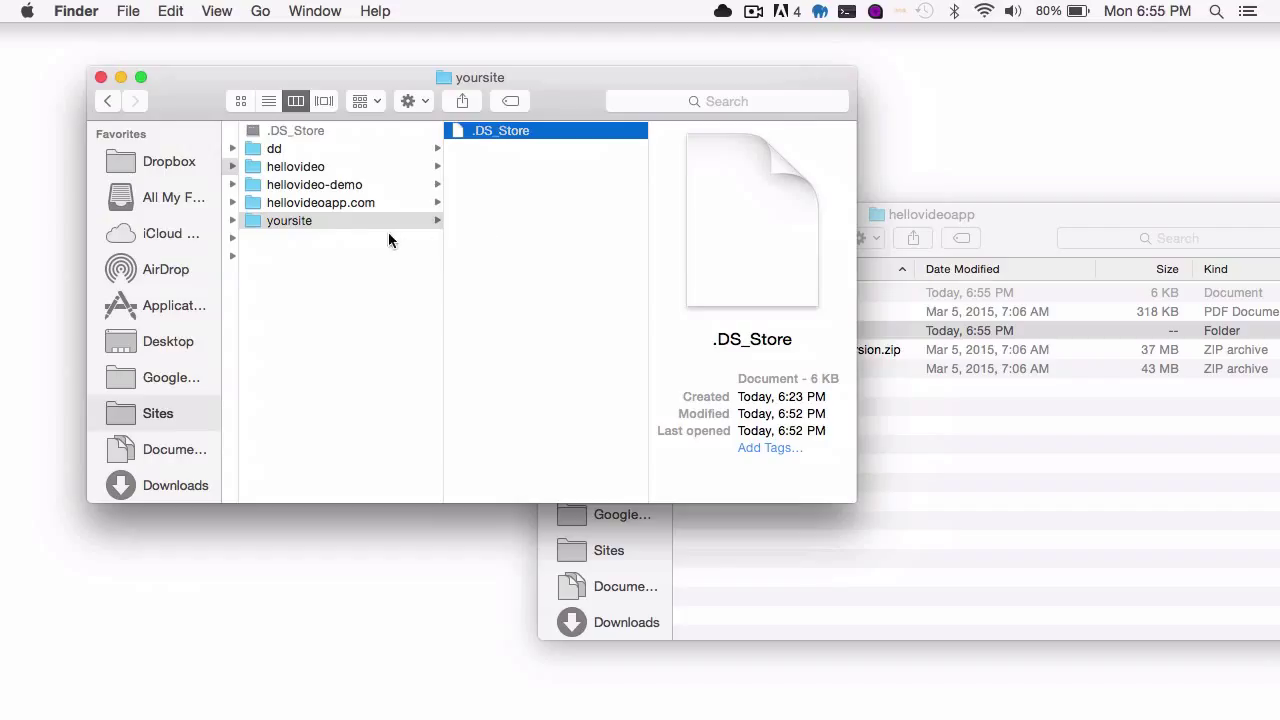
mouse_move(990, 224)
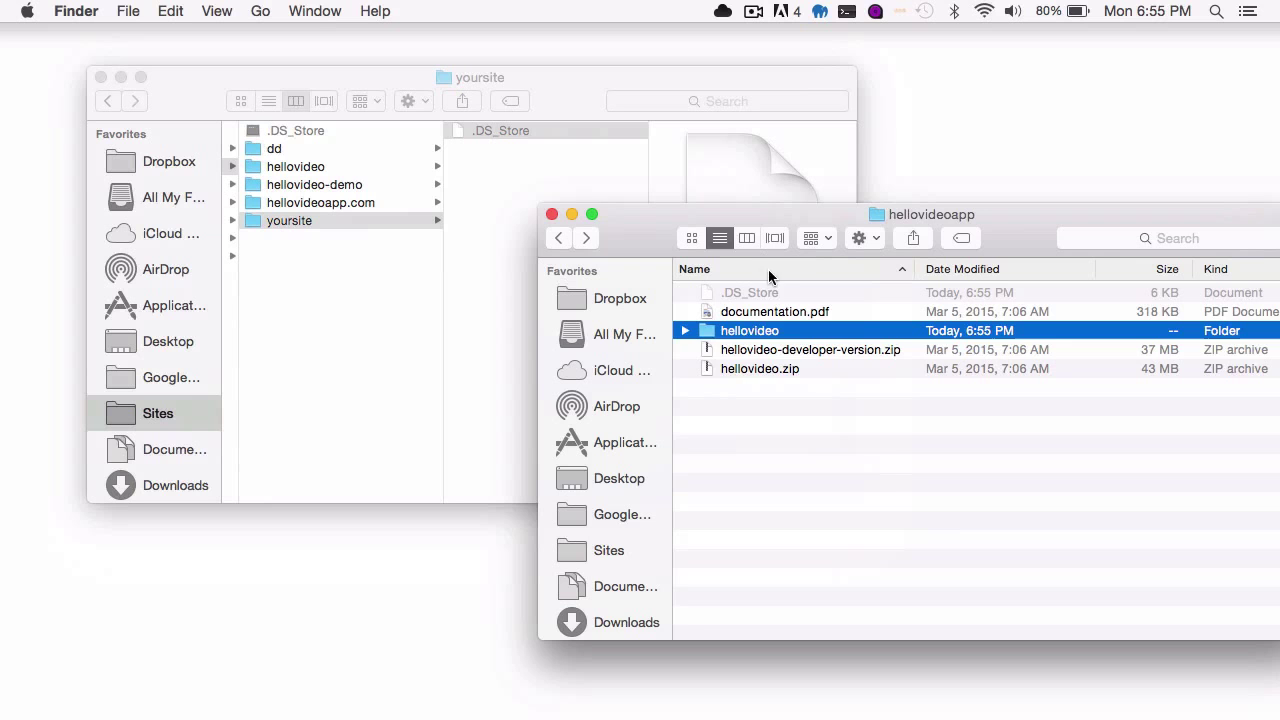
click(686, 330)
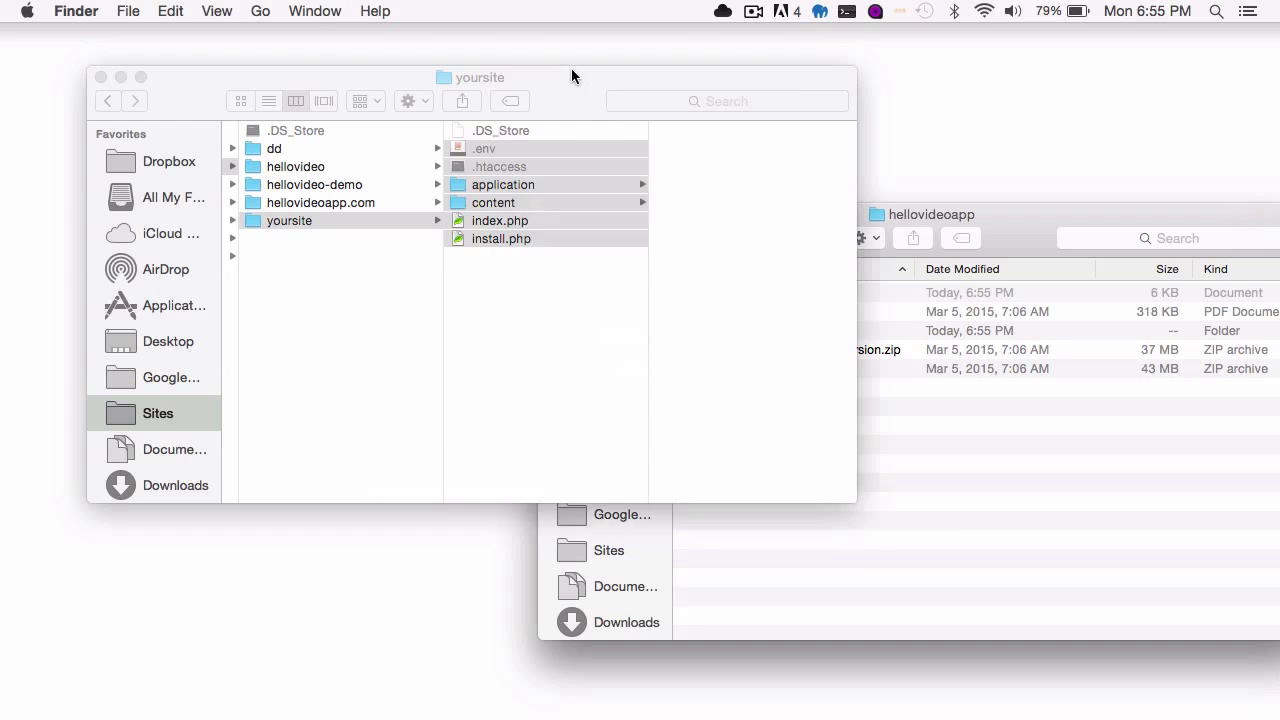
- Add a new Sequel Pro database whose name begins 'yours'
click(289, 220)
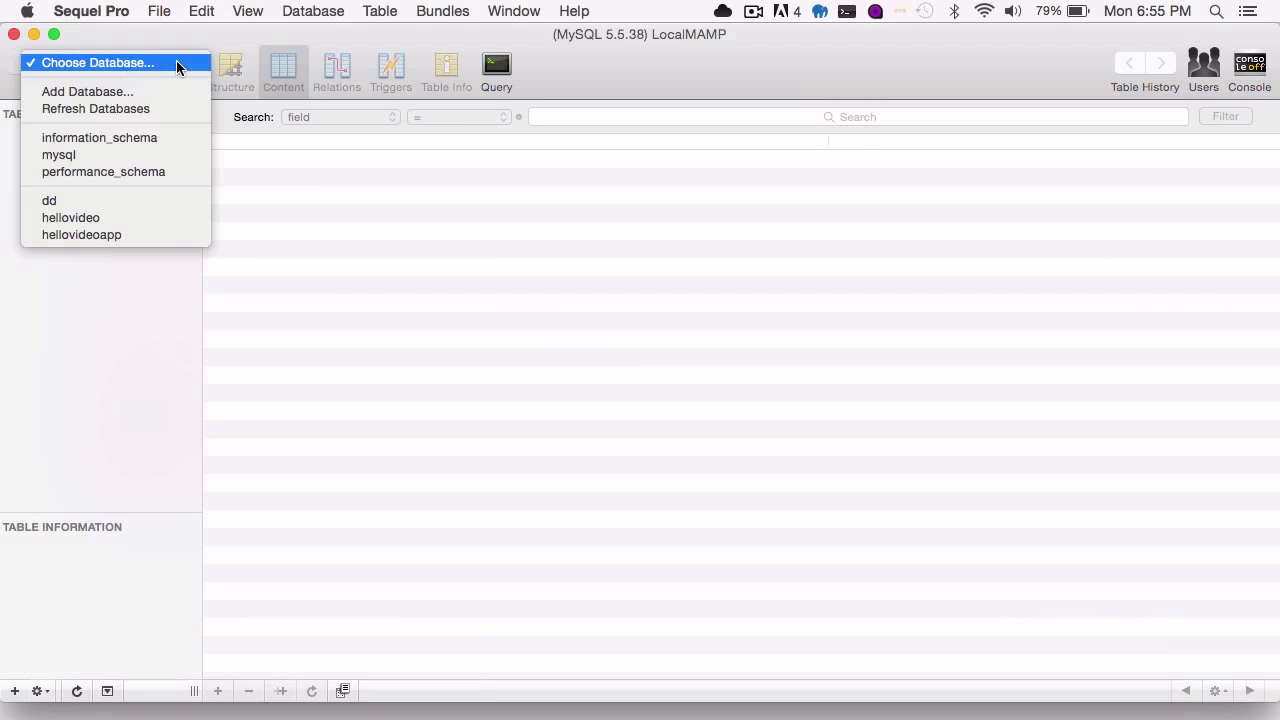
click(87, 91)
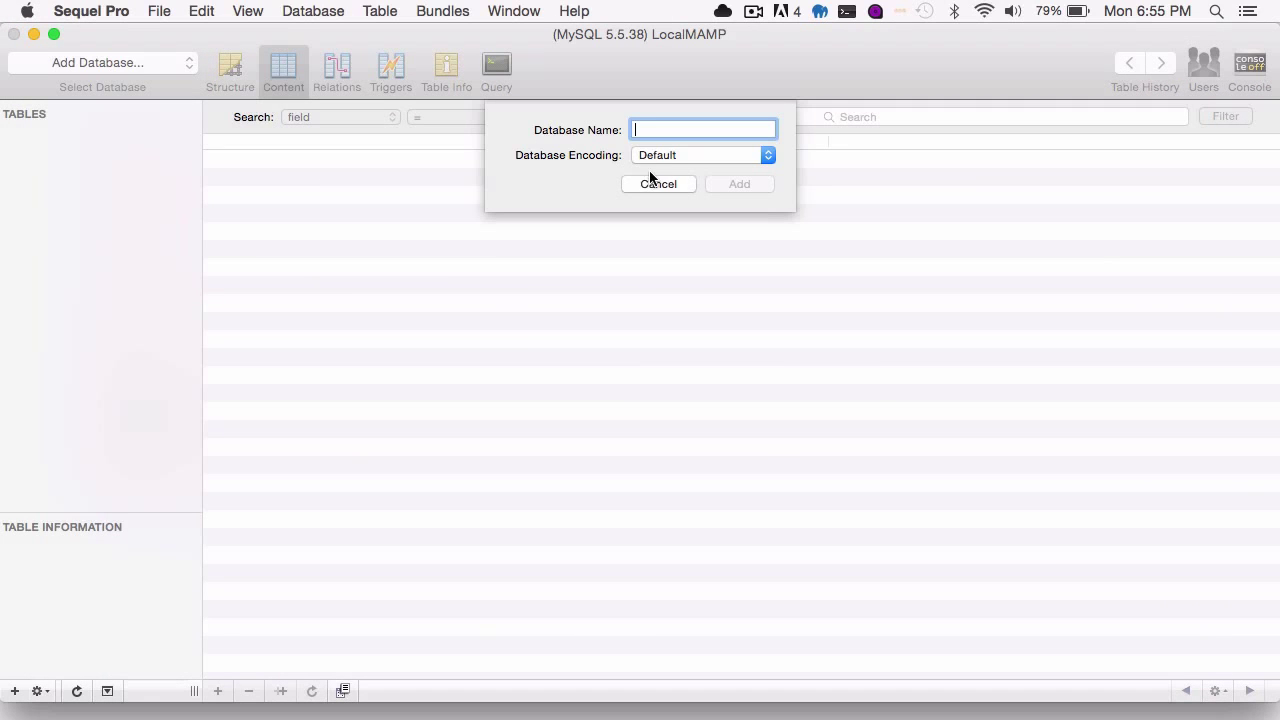
text(yours)
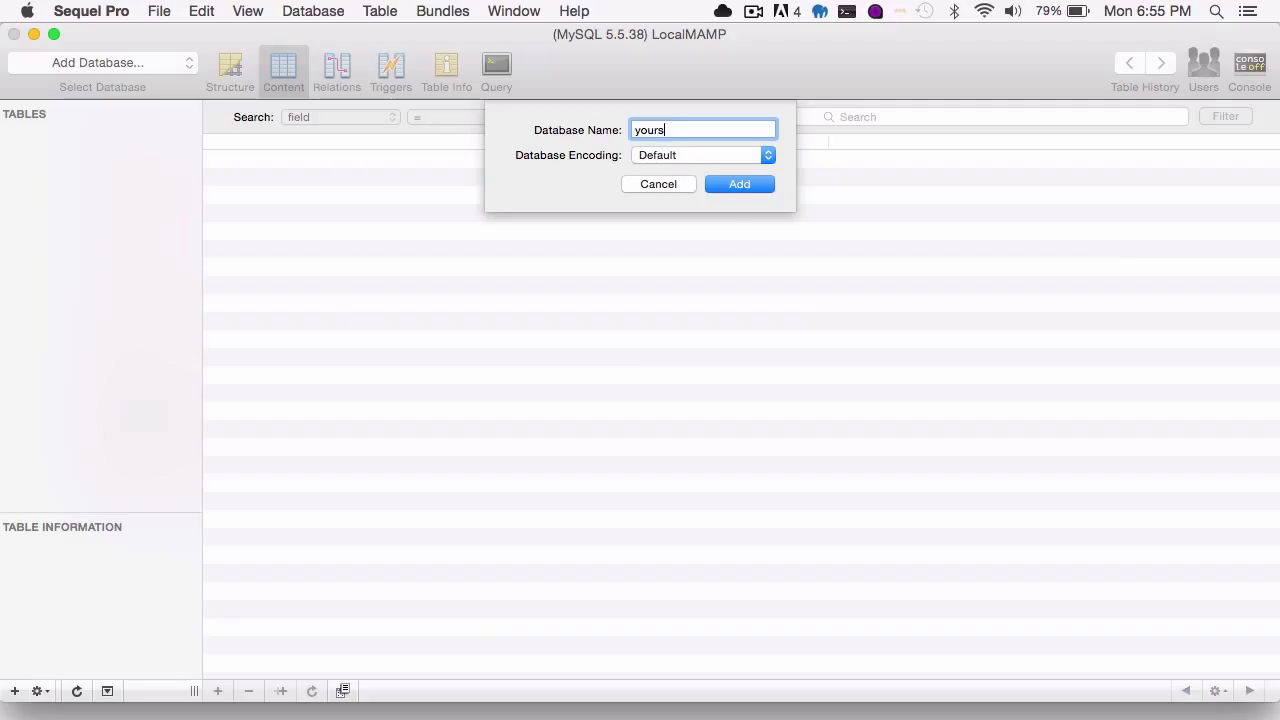
click(739, 183)
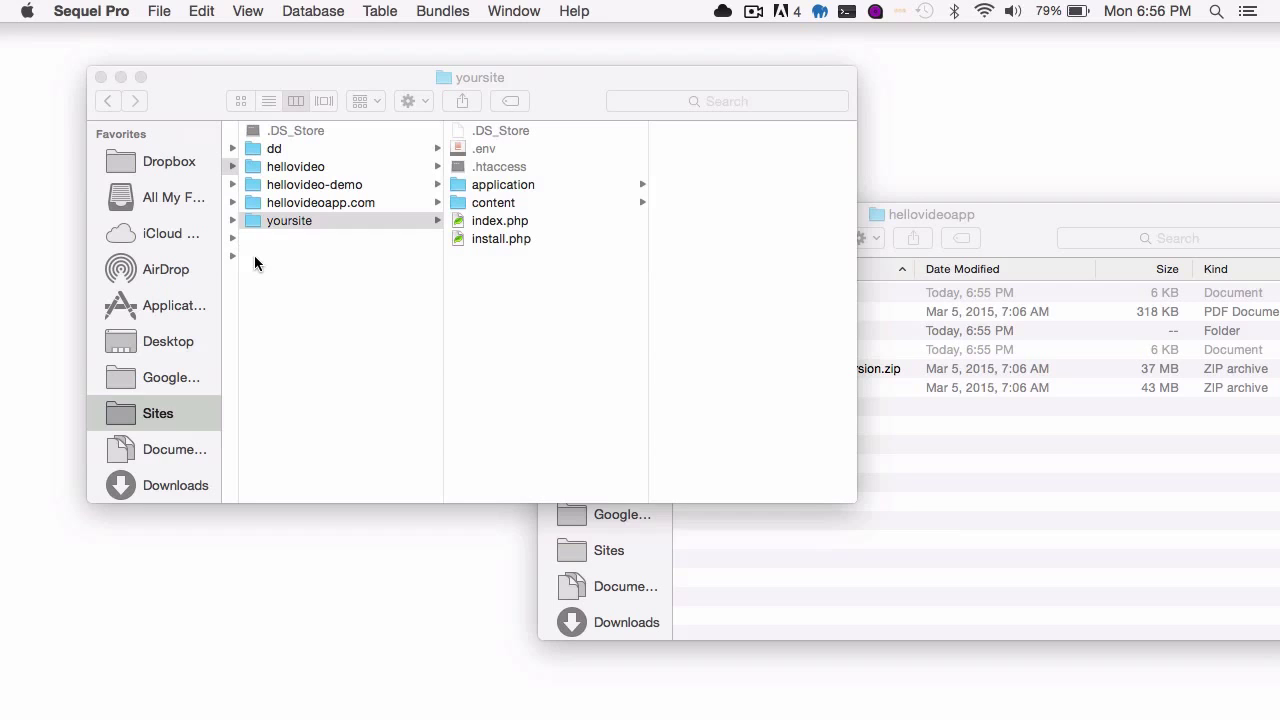
- Open the yoursite folder in Sublime Text and browse its content folder
click(290, 220)
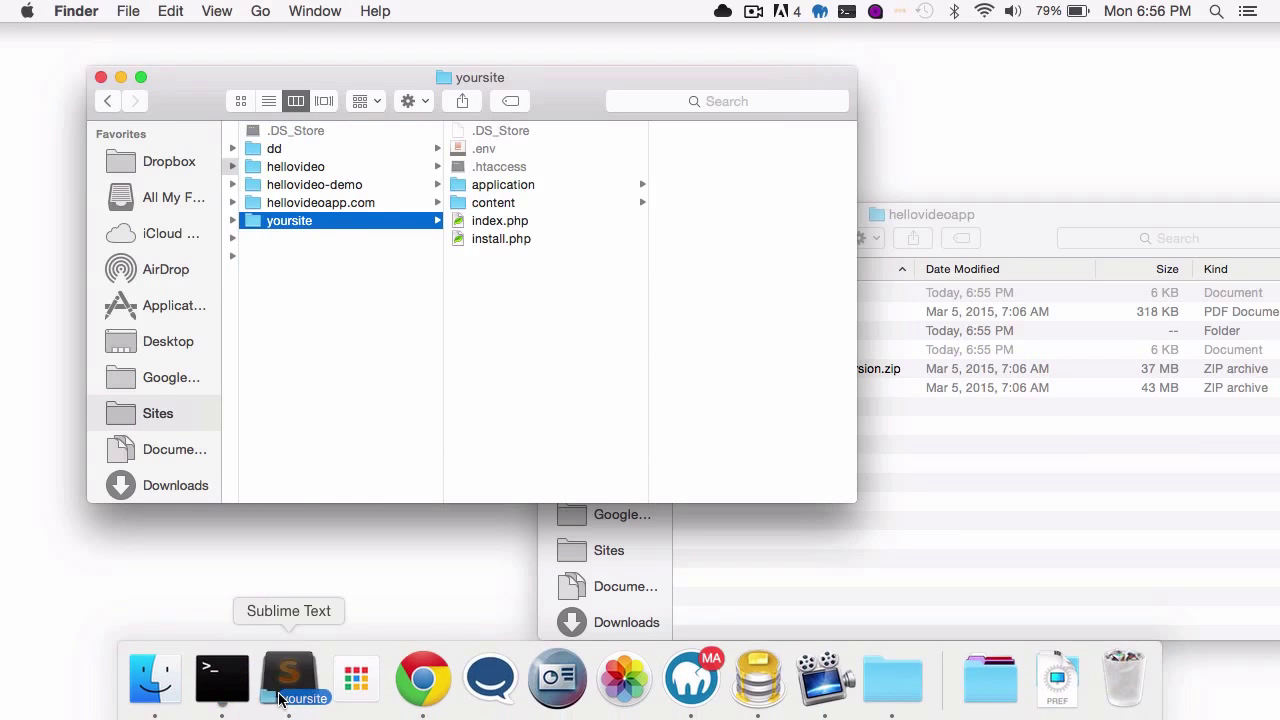
click(288, 678)
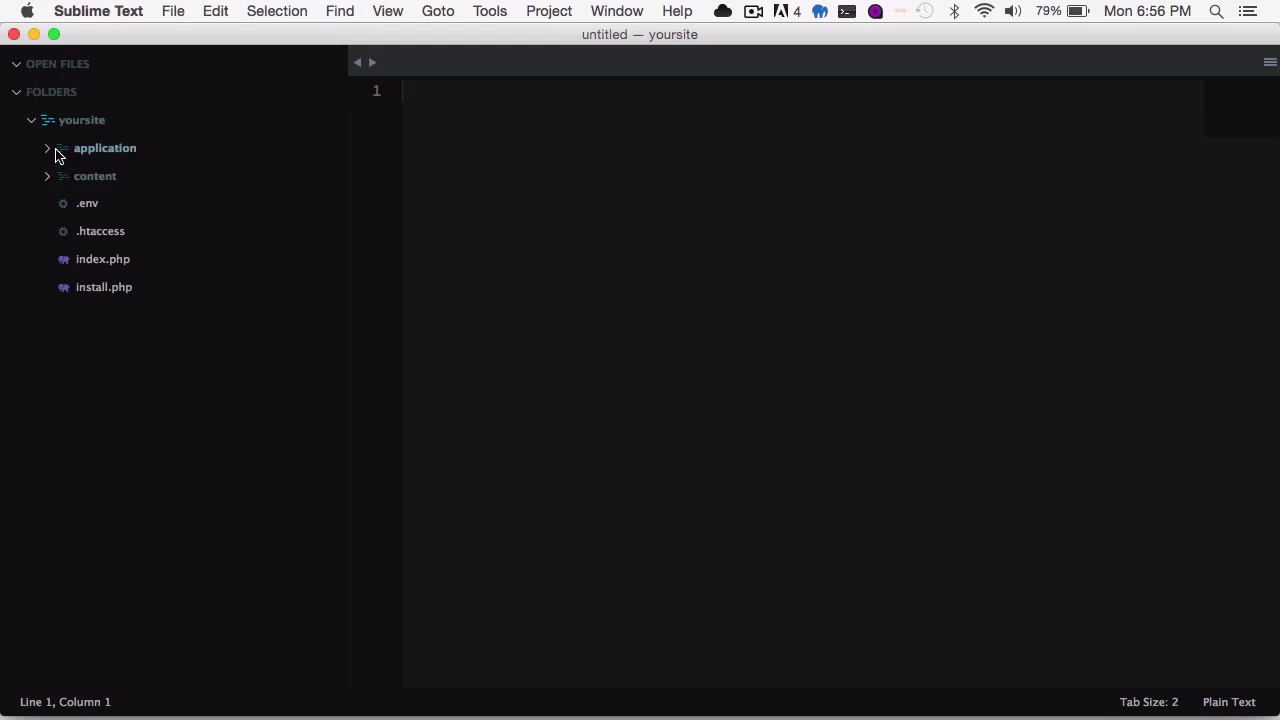
click(95, 176)
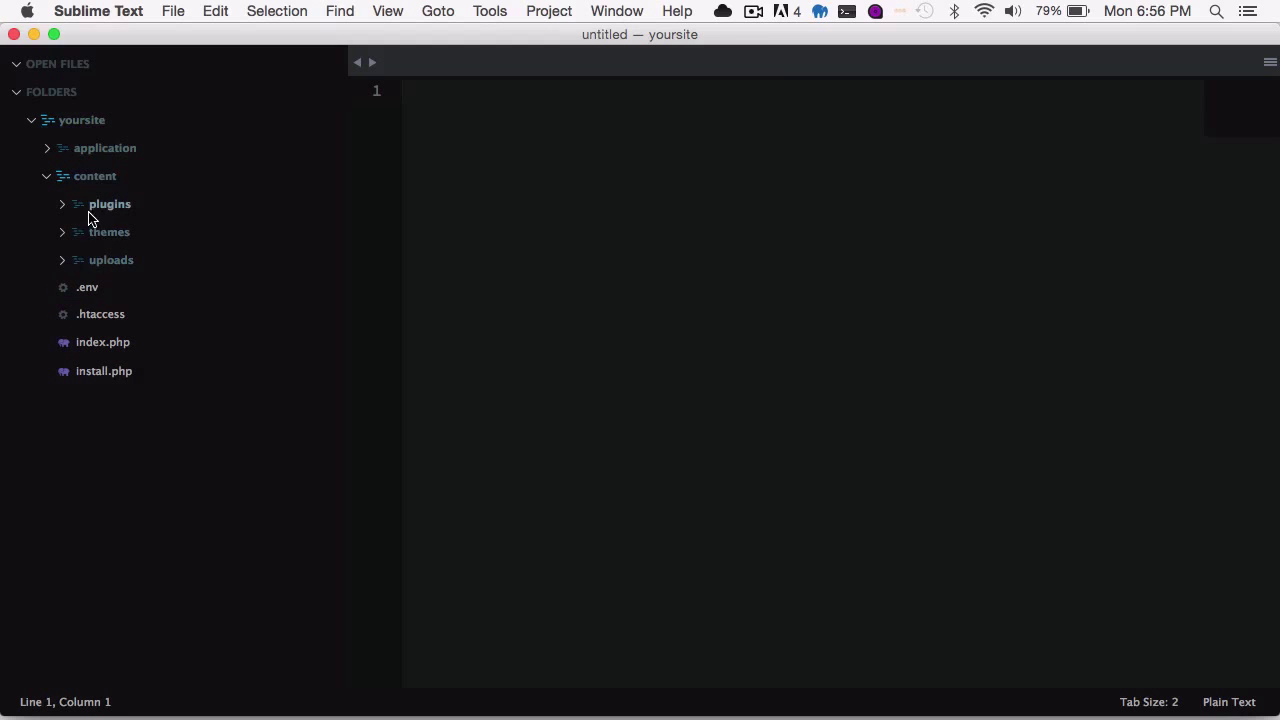
click(95, 176)
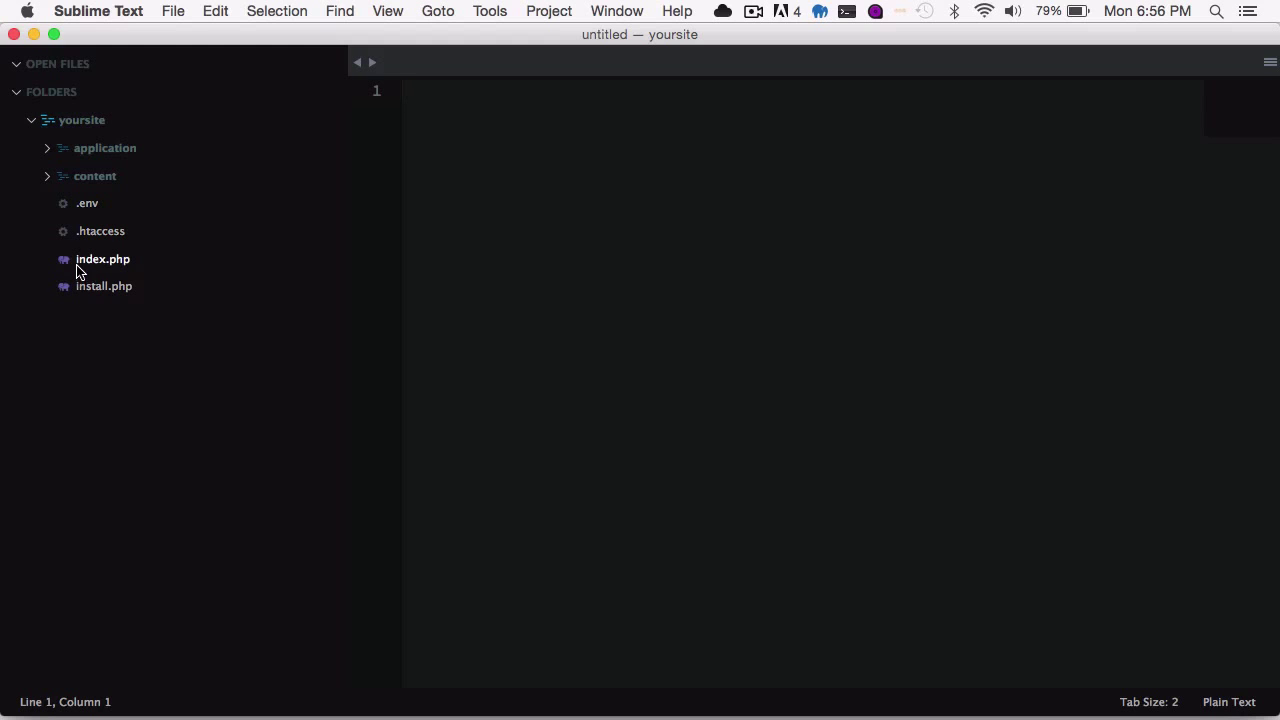
click(87, 203)
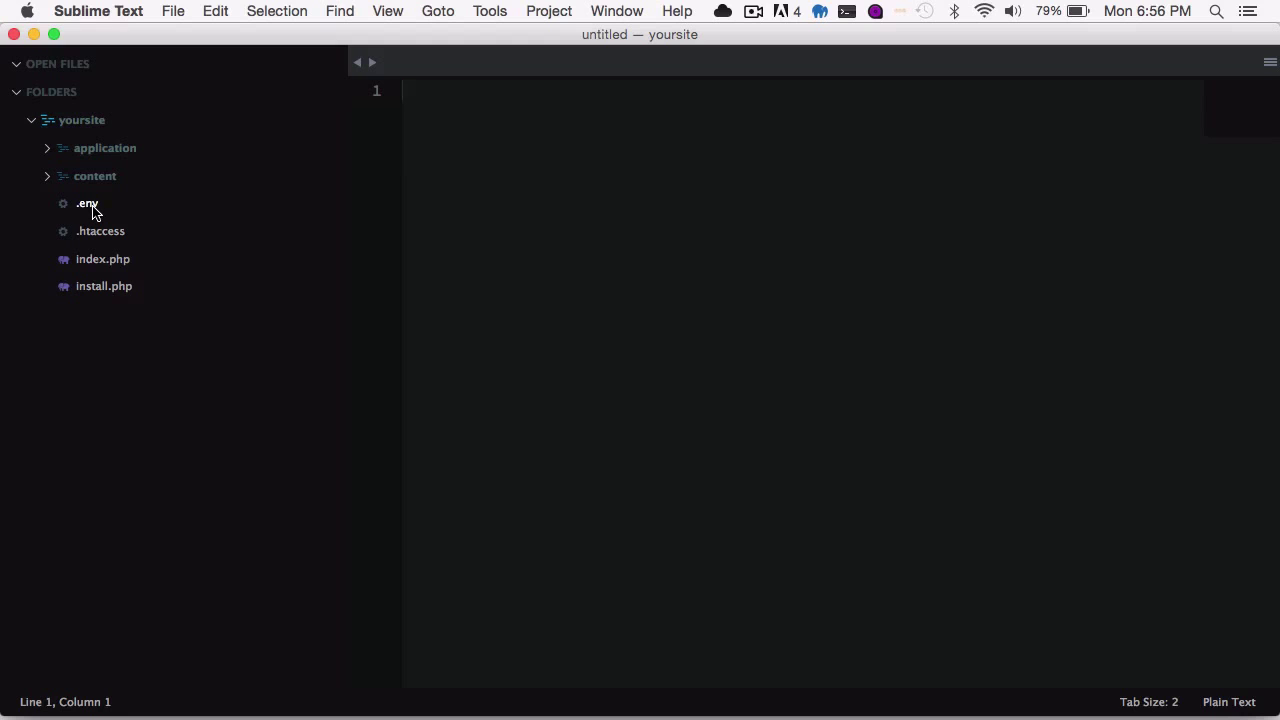
- Set DB_DATABASE to yoursite, DB_USERNAME and DB_PASSWORD to root in .env, and save
double_click(87, 204)
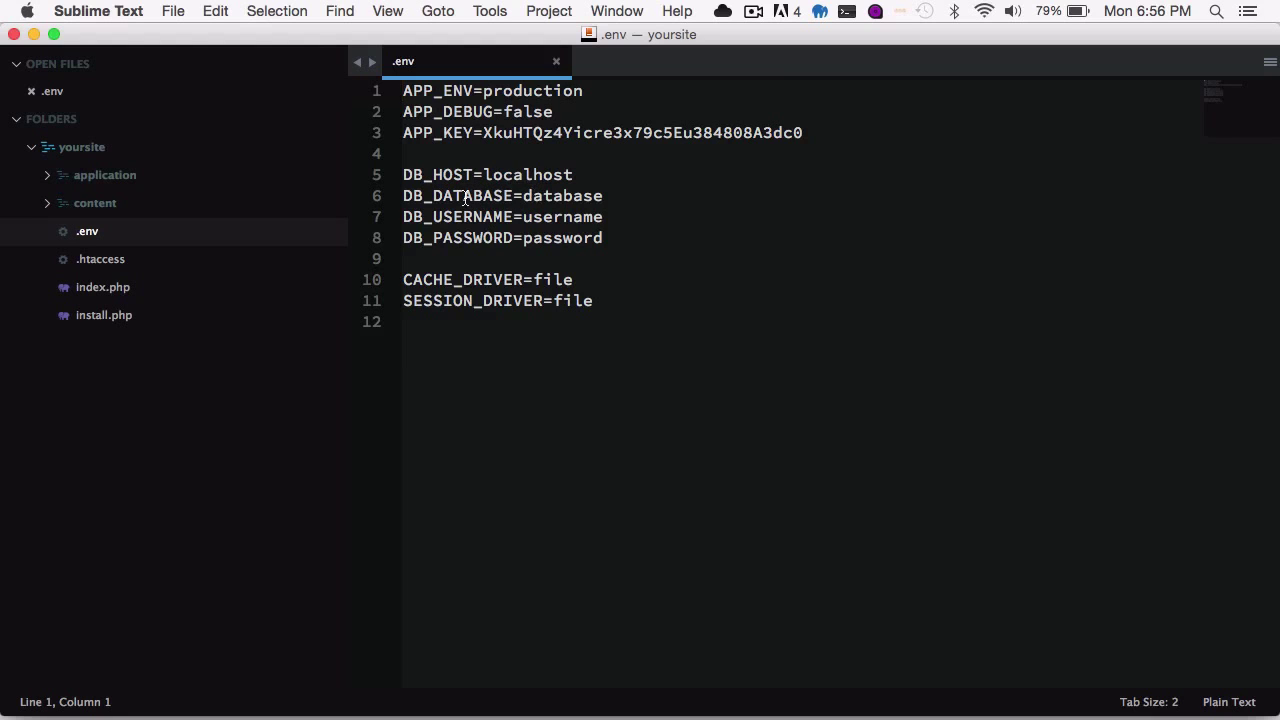
click(560, 196)
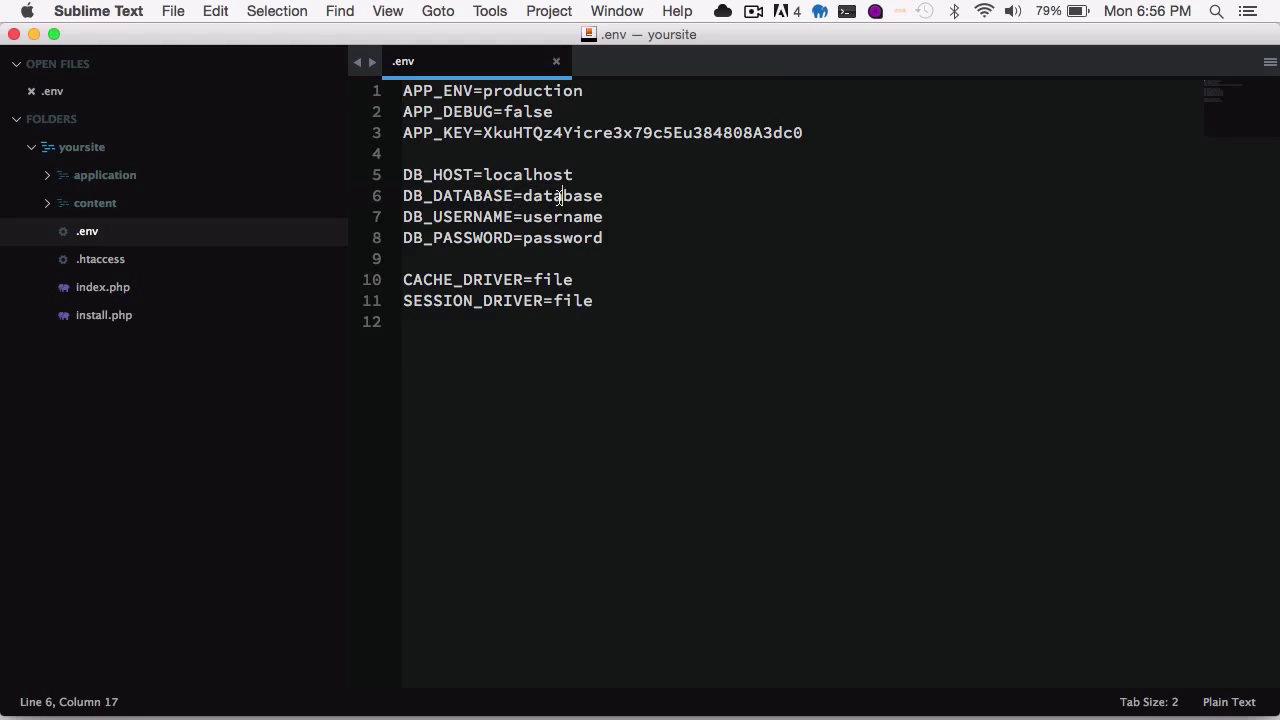
text(your)
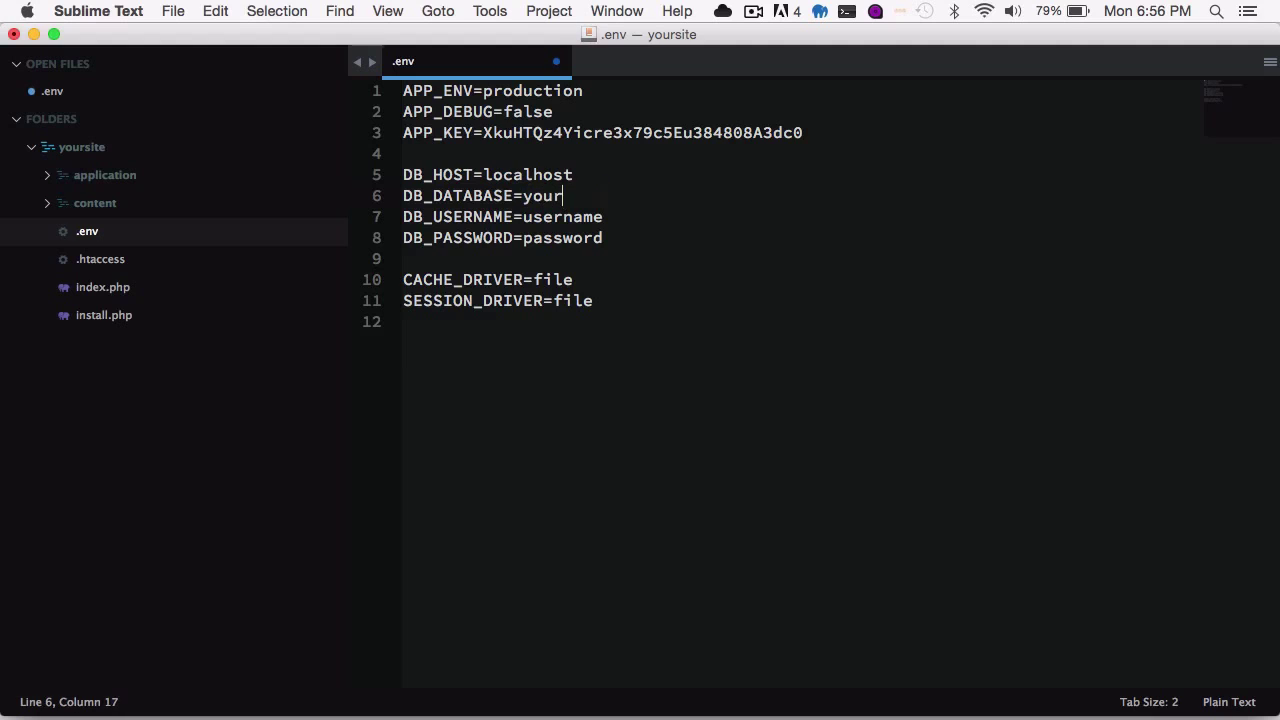
double_click(563, 217)
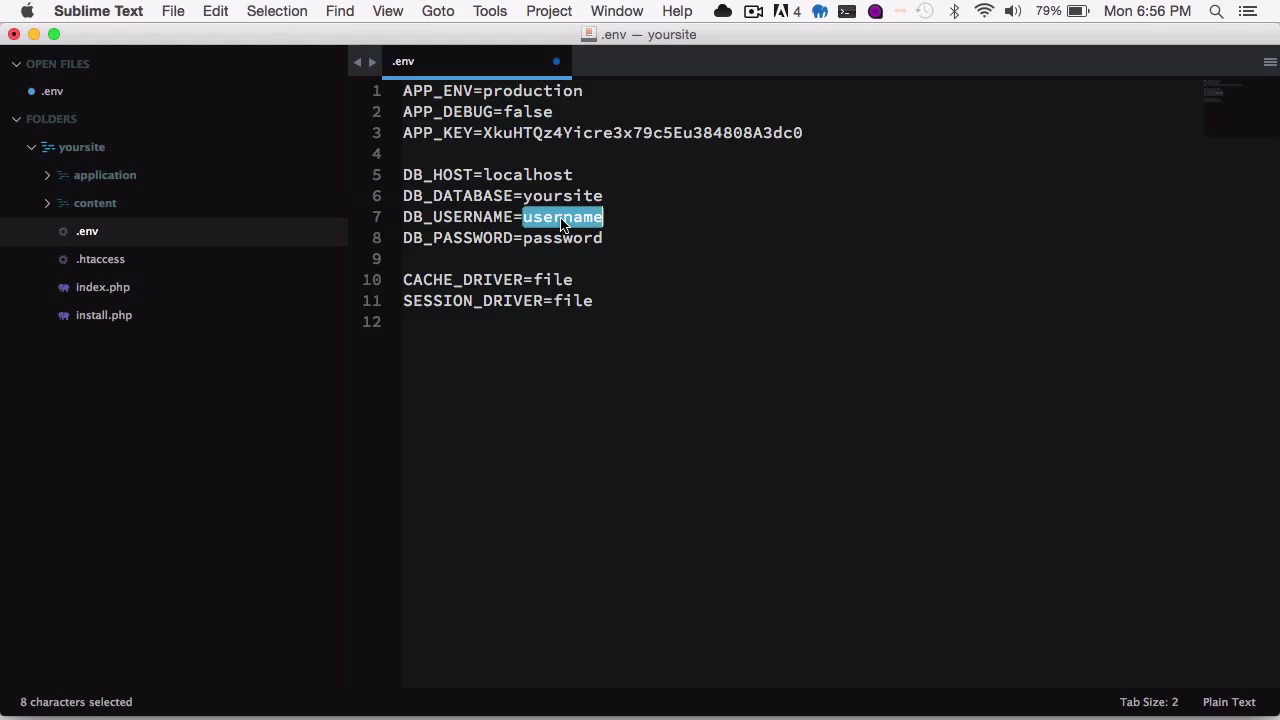
text(root)
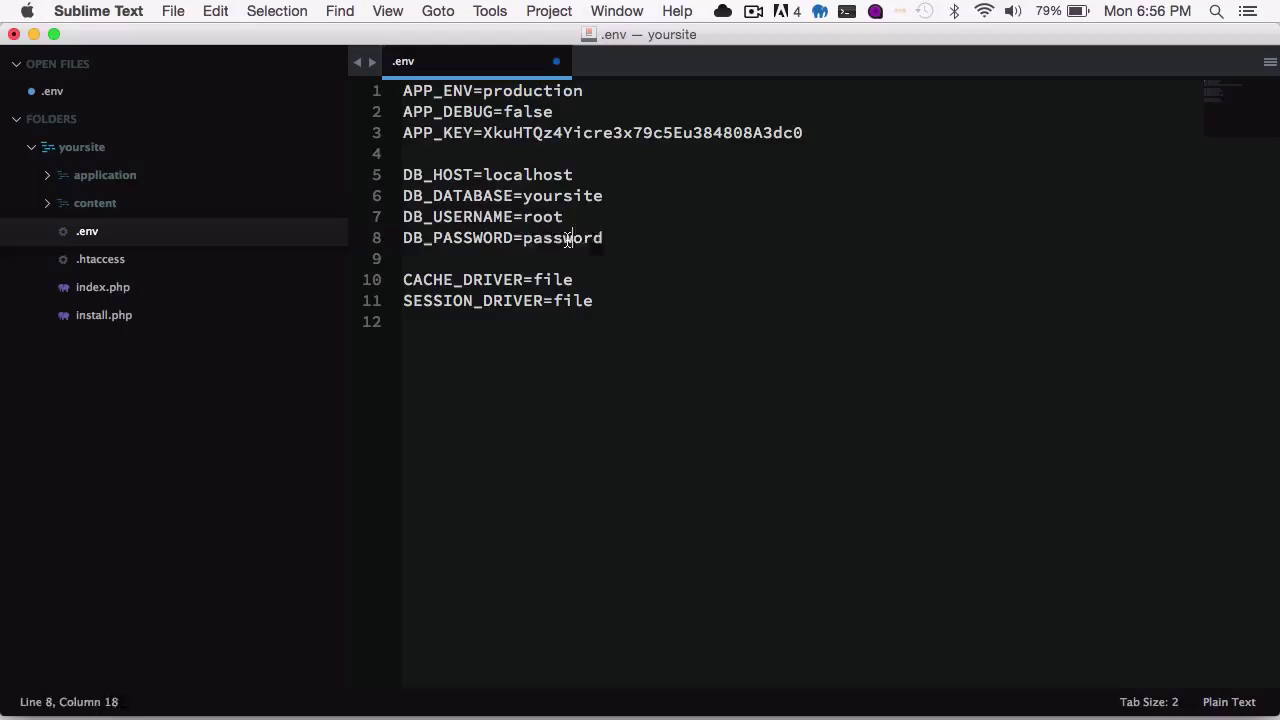
text(root)
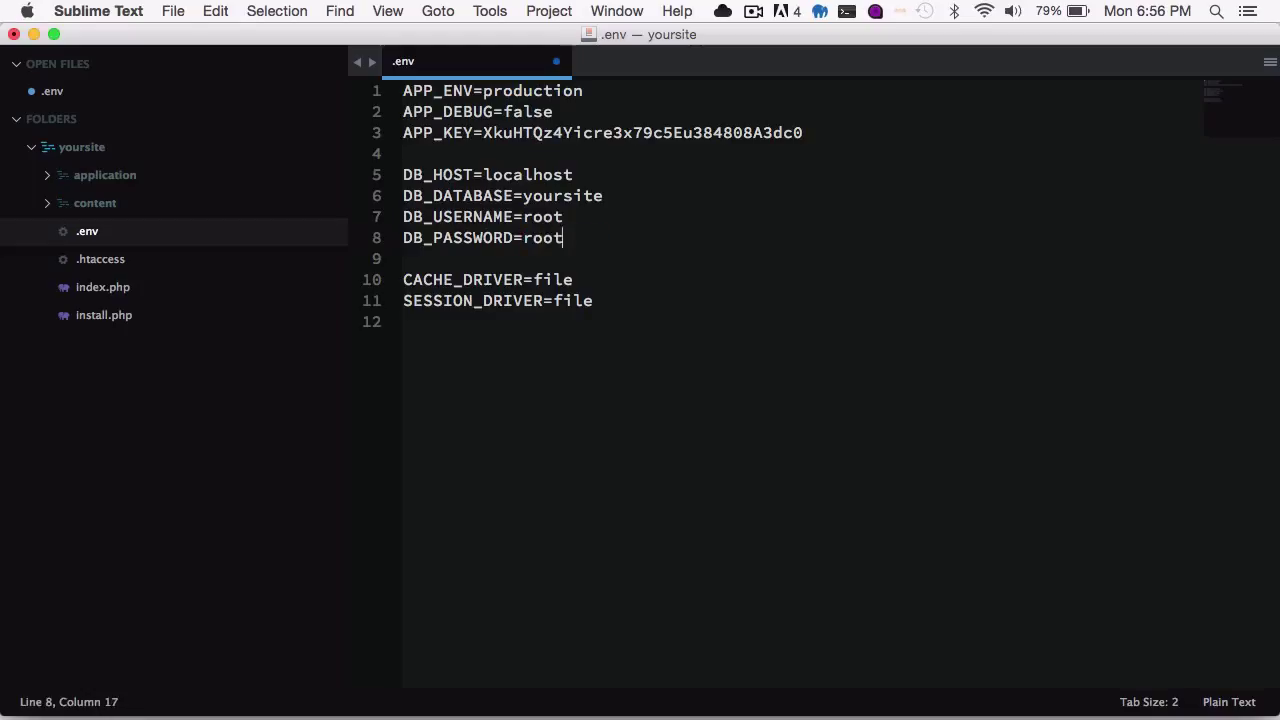
key(cmd+s)
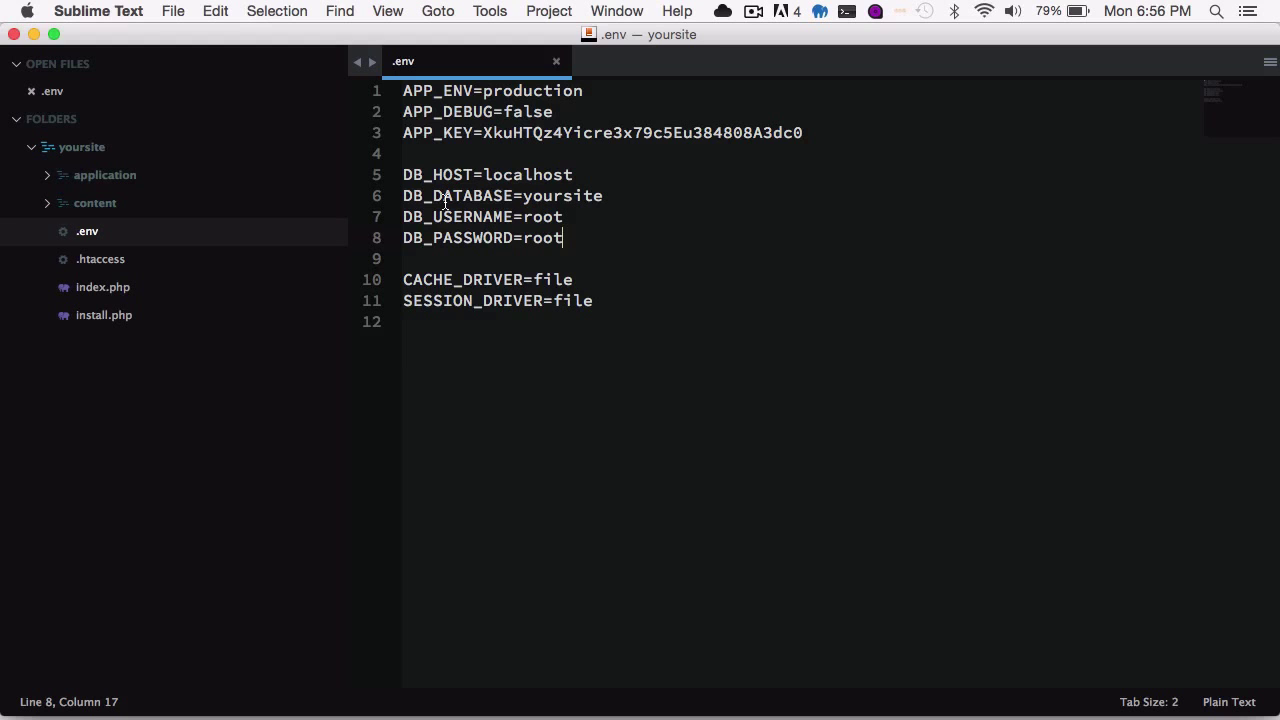
- Switch to Chrome's yoursite.com installer, which passes every check, and go to the new site
click(153, 678)
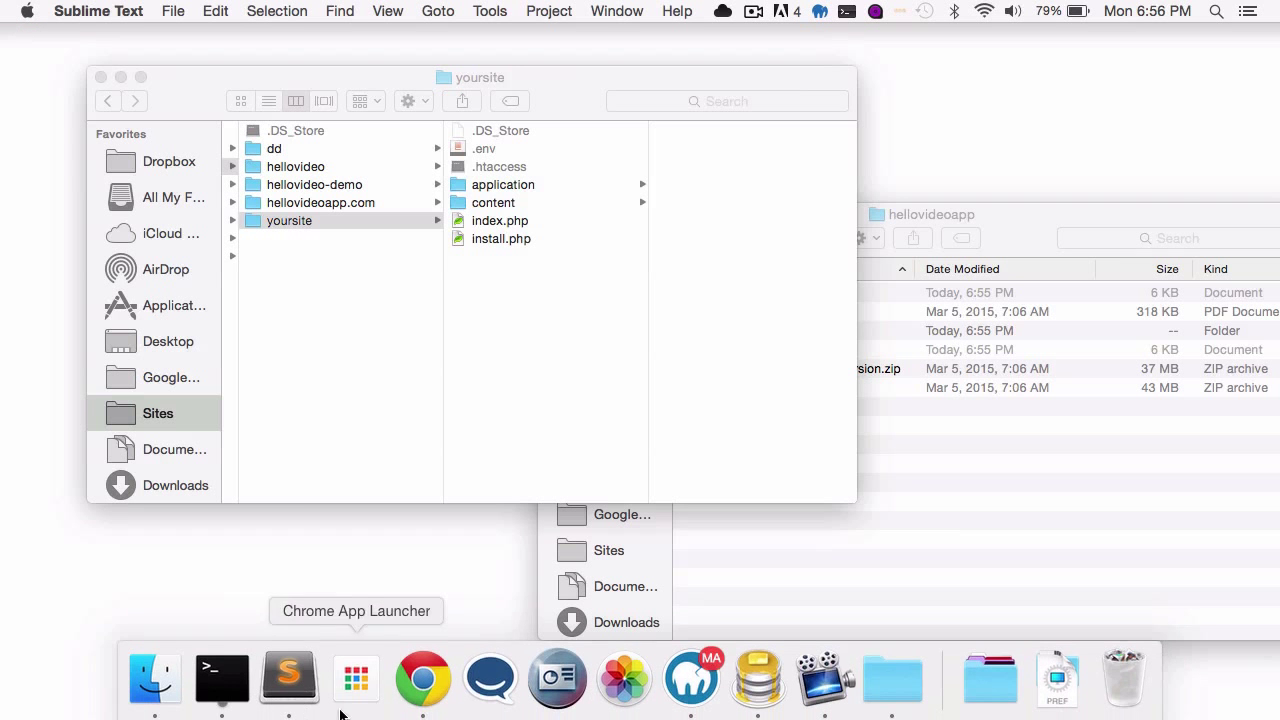
click(422, 678)
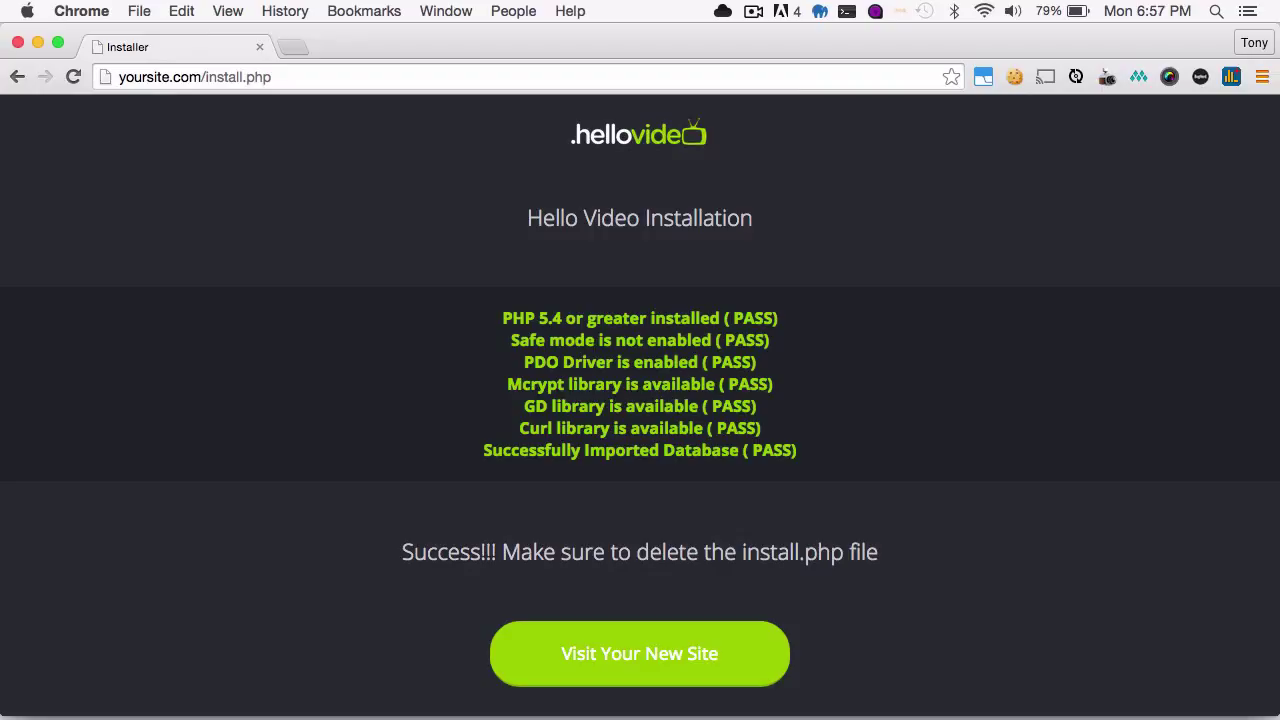
mouse_move(405, 204)
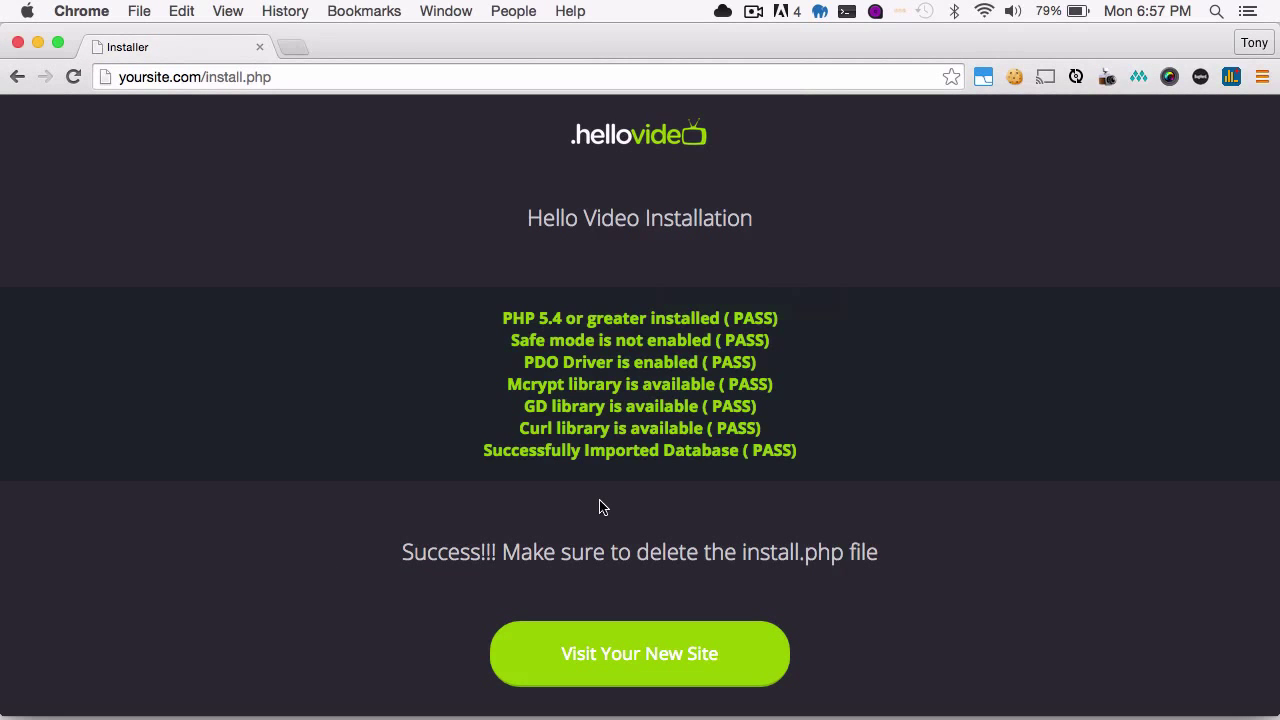
click(639, 653)
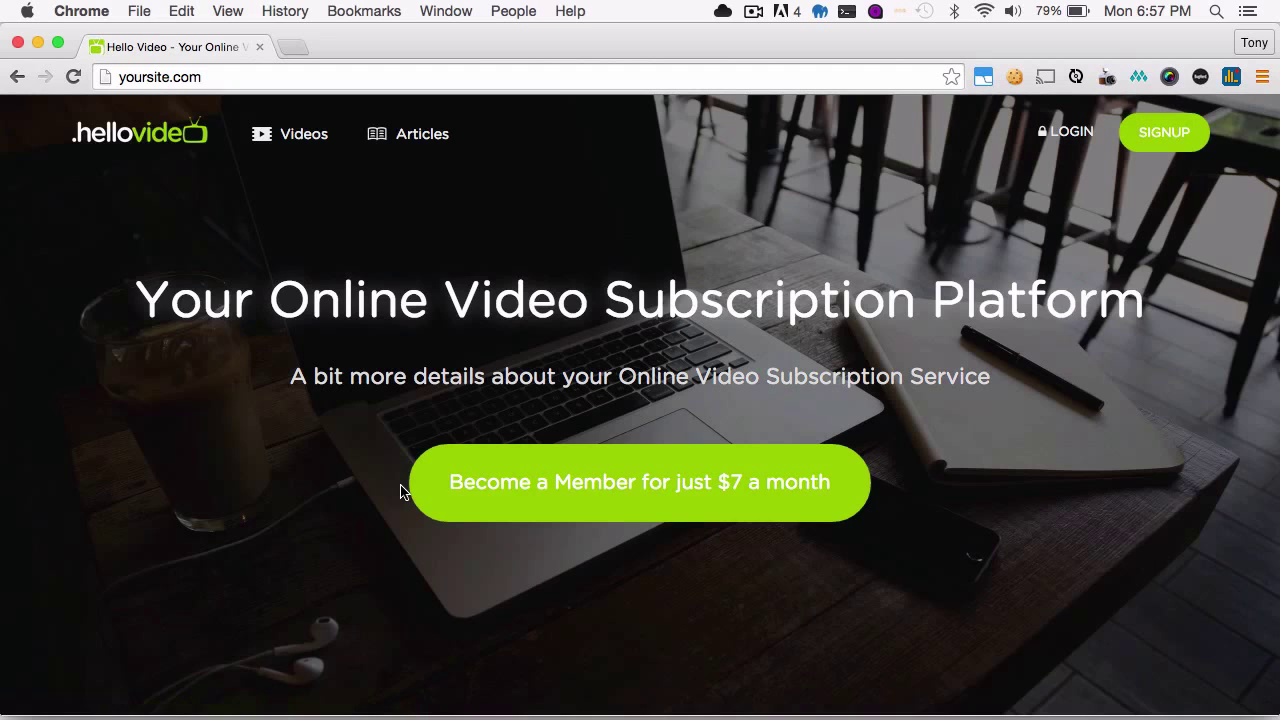
mouse_move(1064, 138)
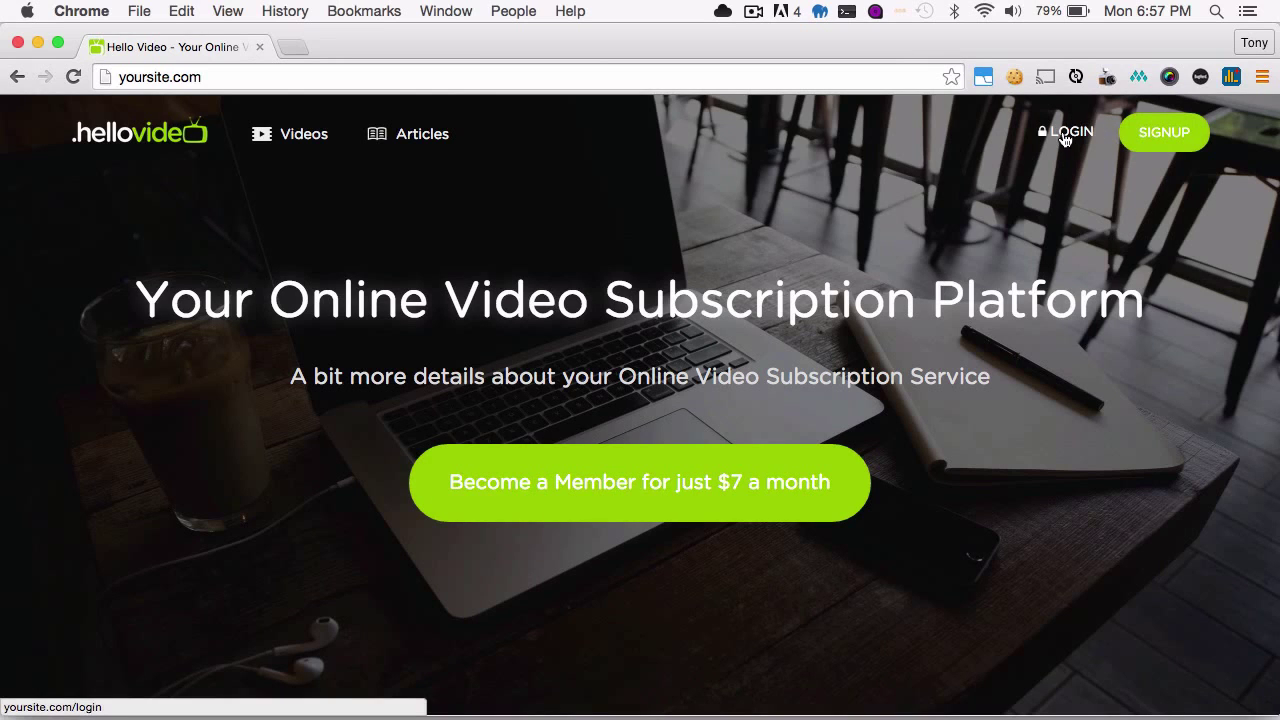
- Log in to the new site as admin and dismiss the password-save prompt
click(1064, 131)
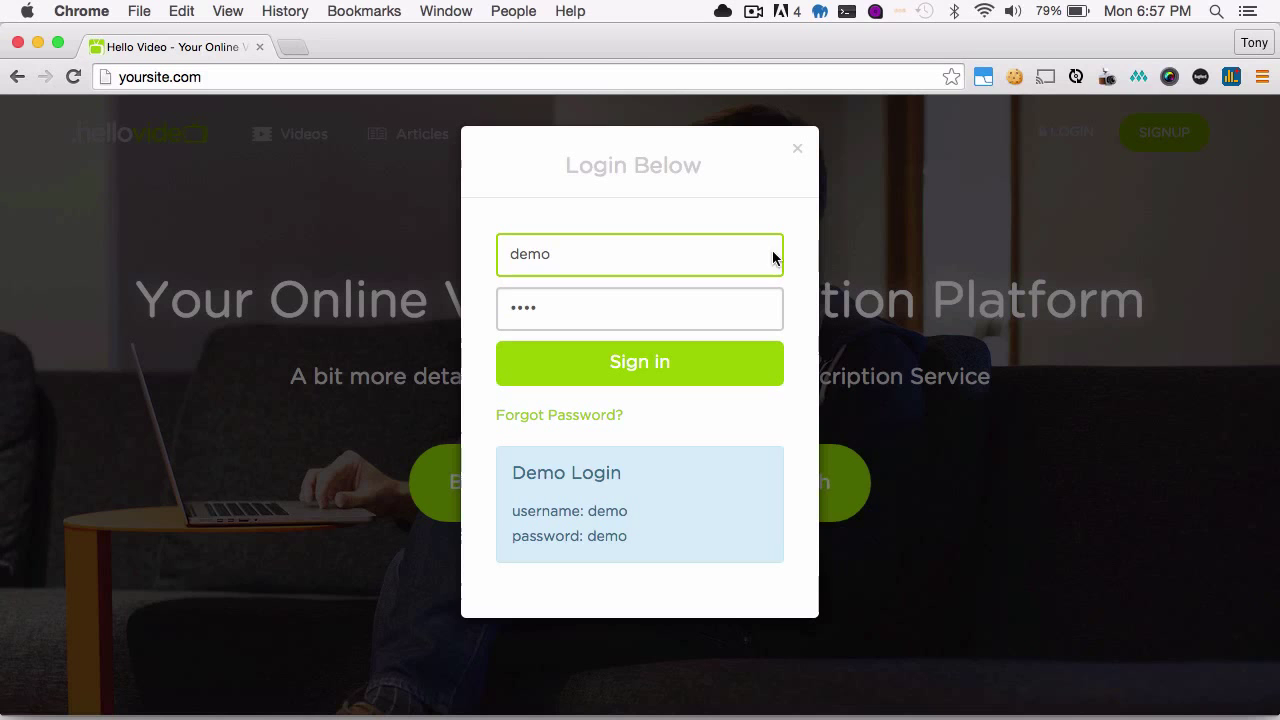
double_click(529, 254)
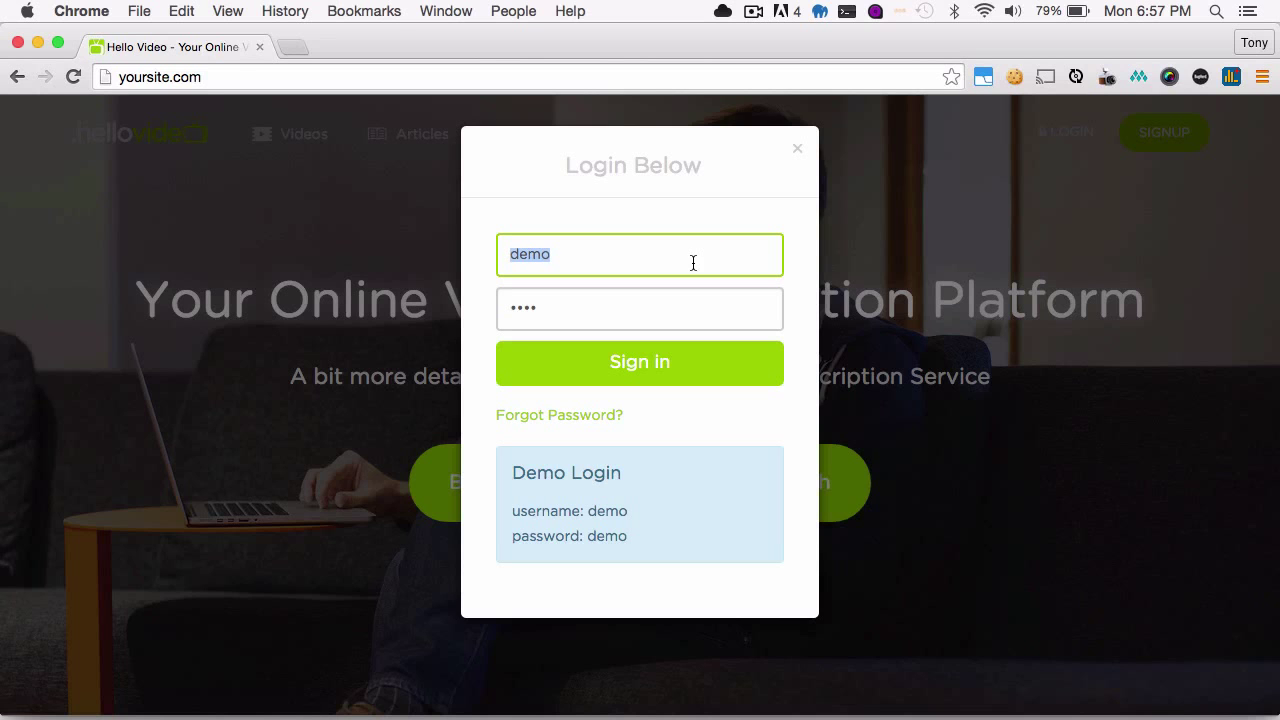
text(admin)
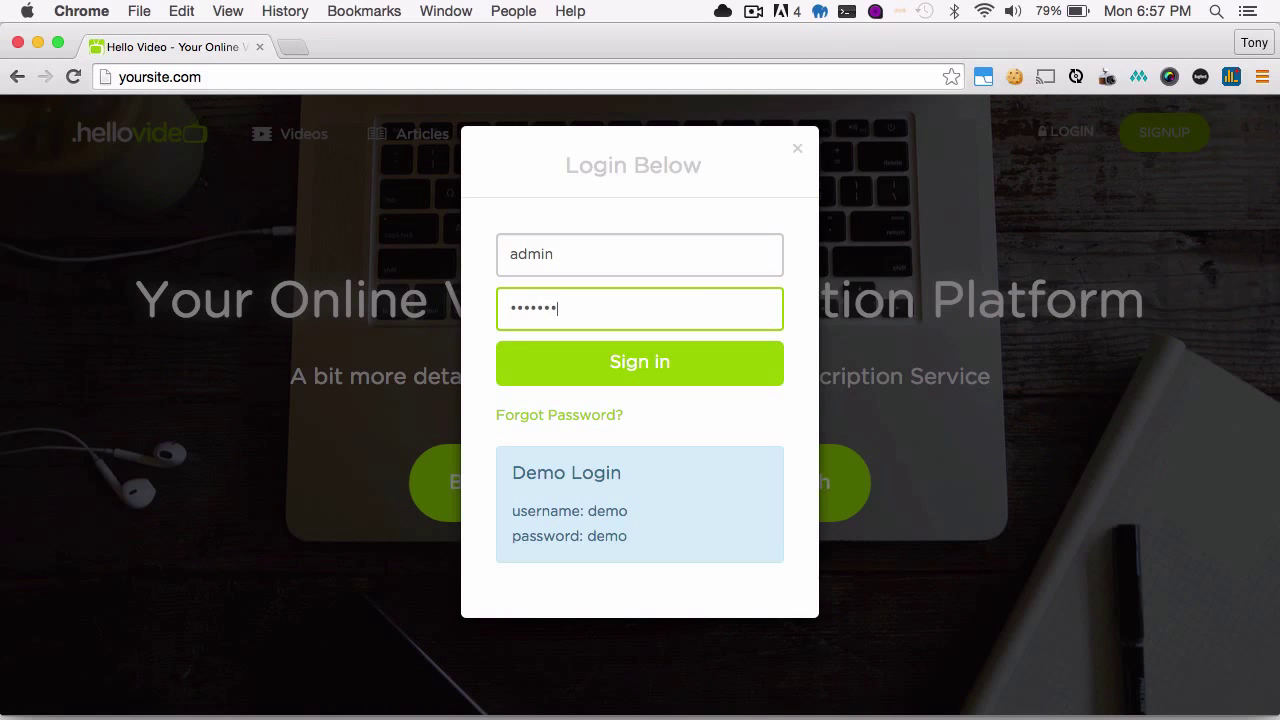
click(639, 362)
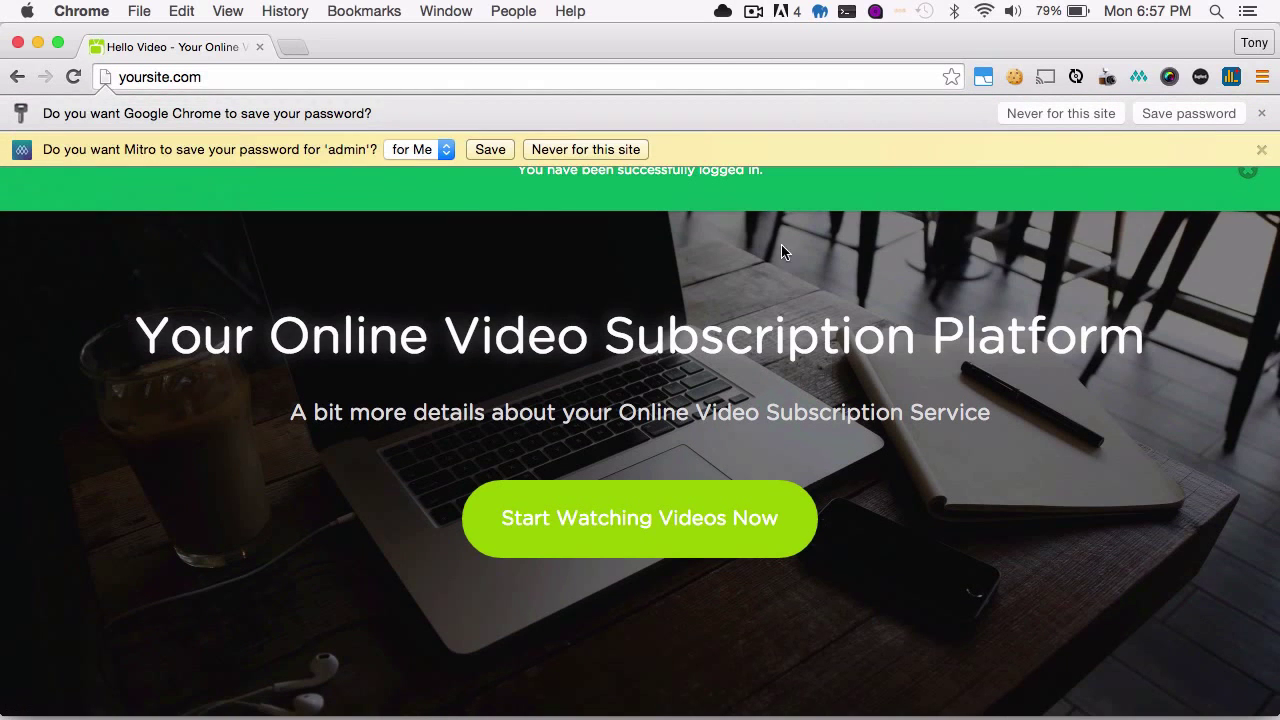
click(1137, 169)
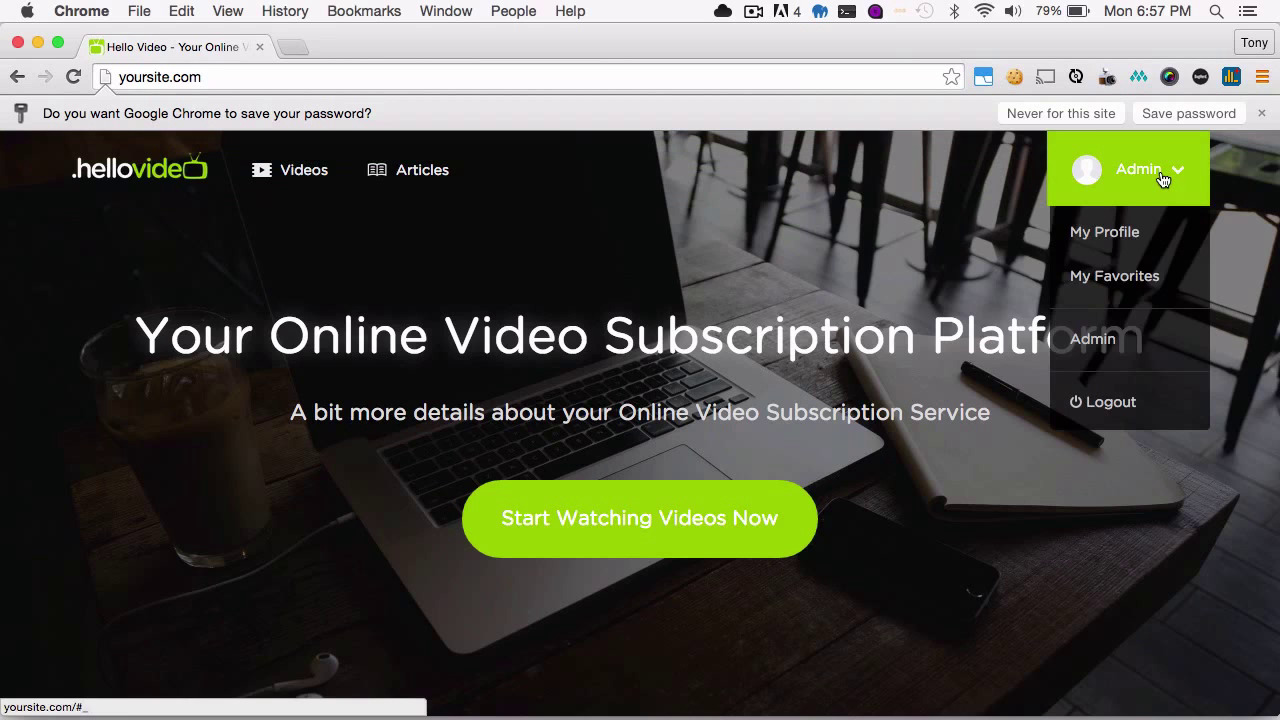
click(1092, 338)
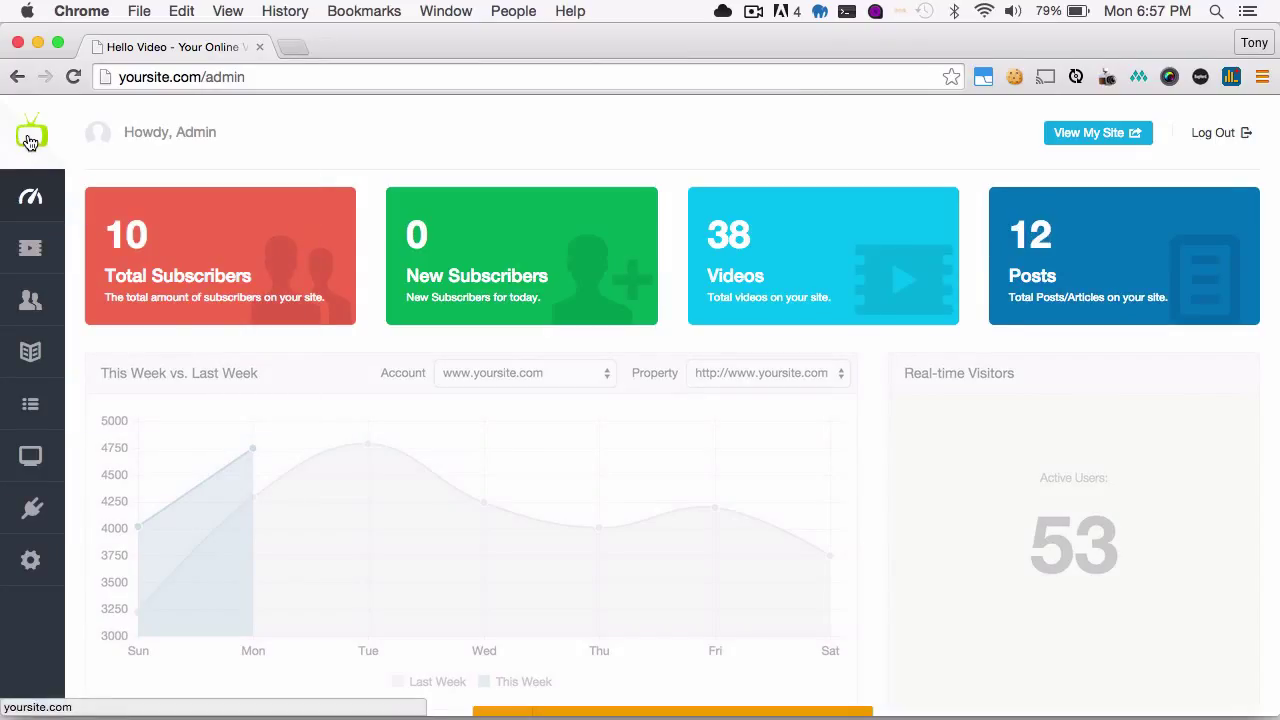
click(1097, 132)
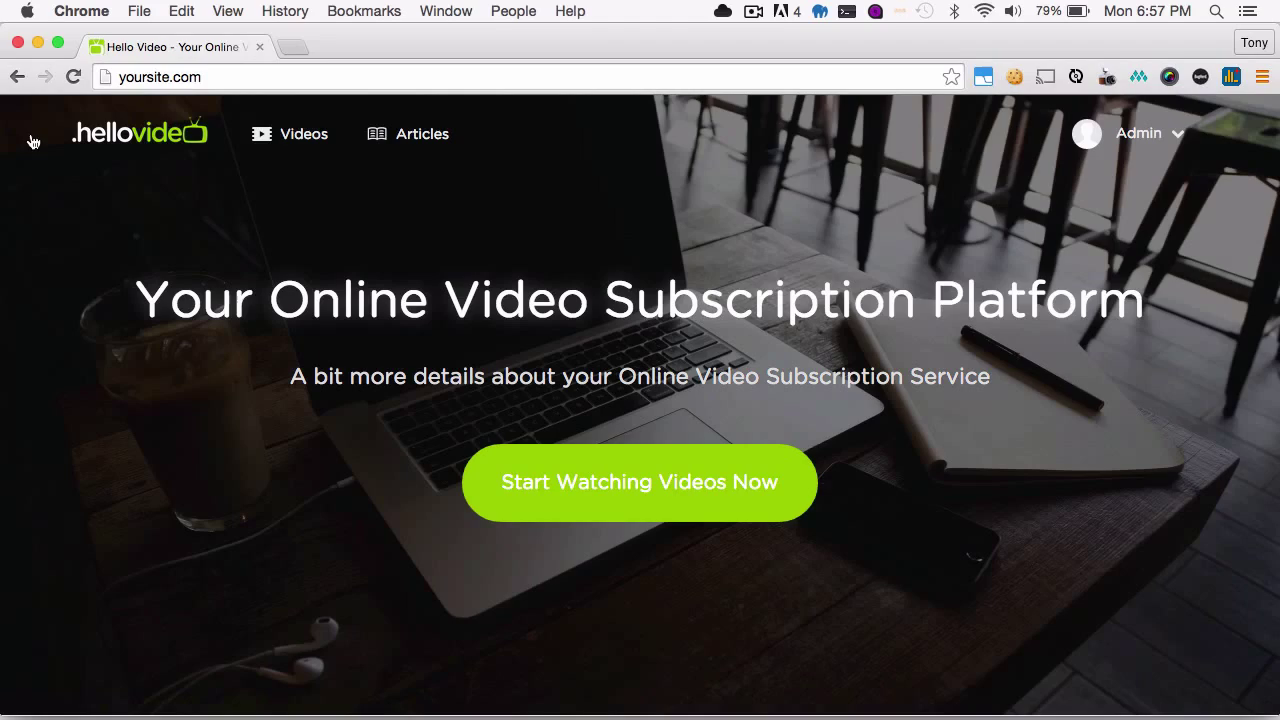